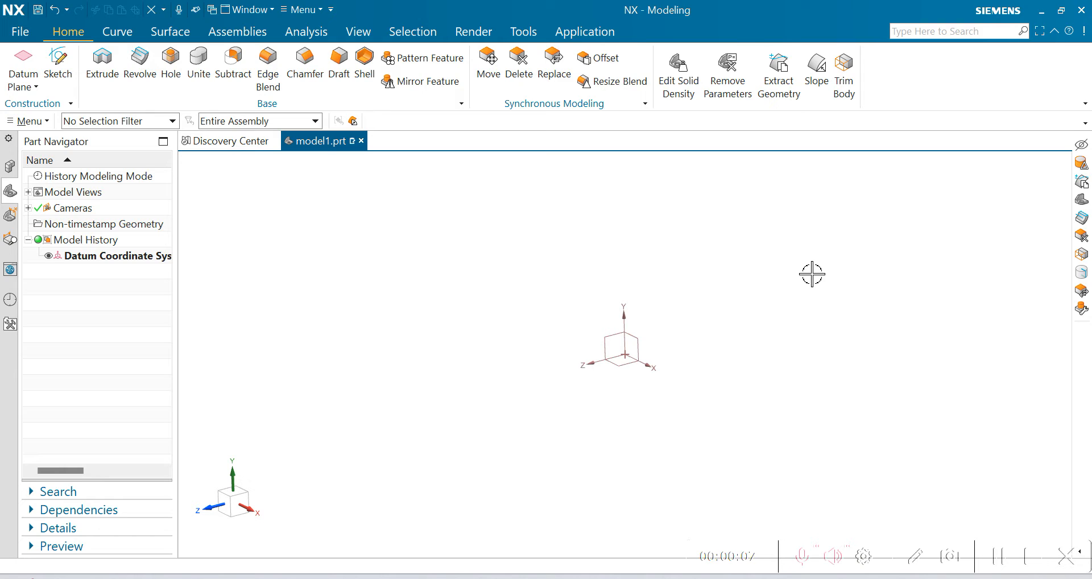
mouse_move(712, 272)
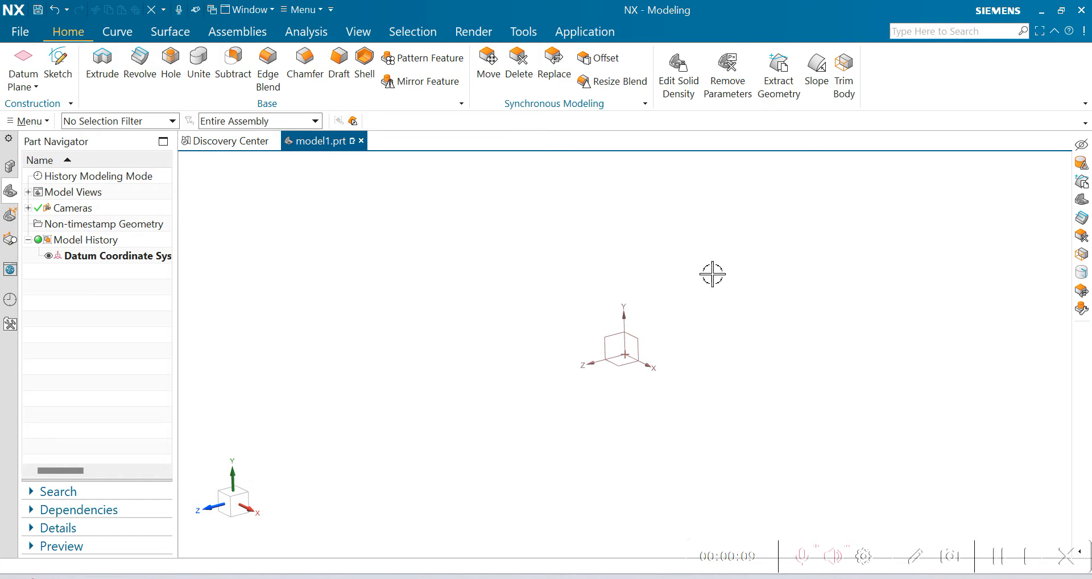
mouse_move(3, 151)
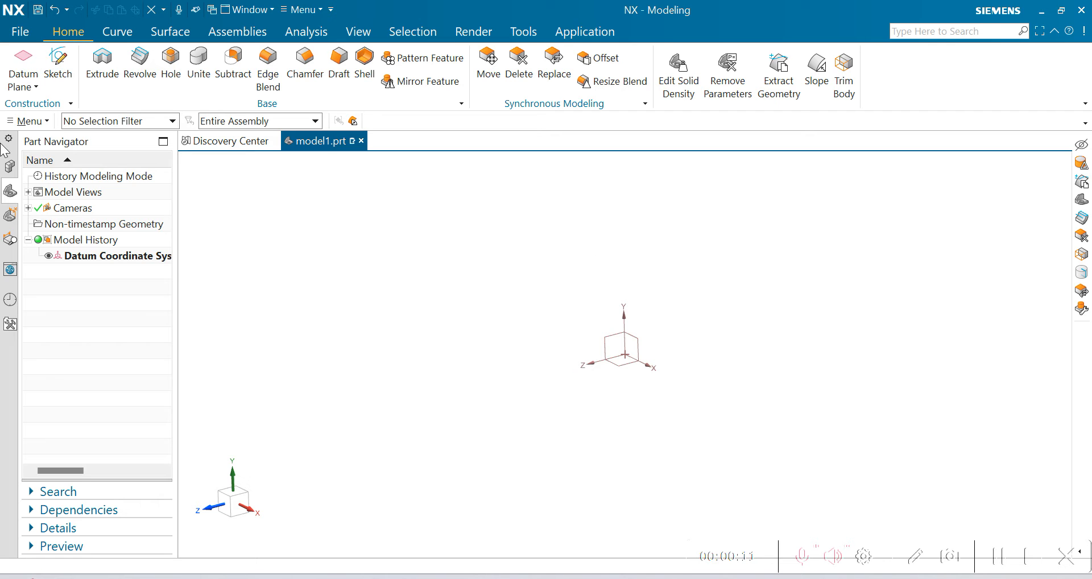
Step: Begin an STL import and choose Ram Lalla.stl from Downloads as the source file
click(21, 32)
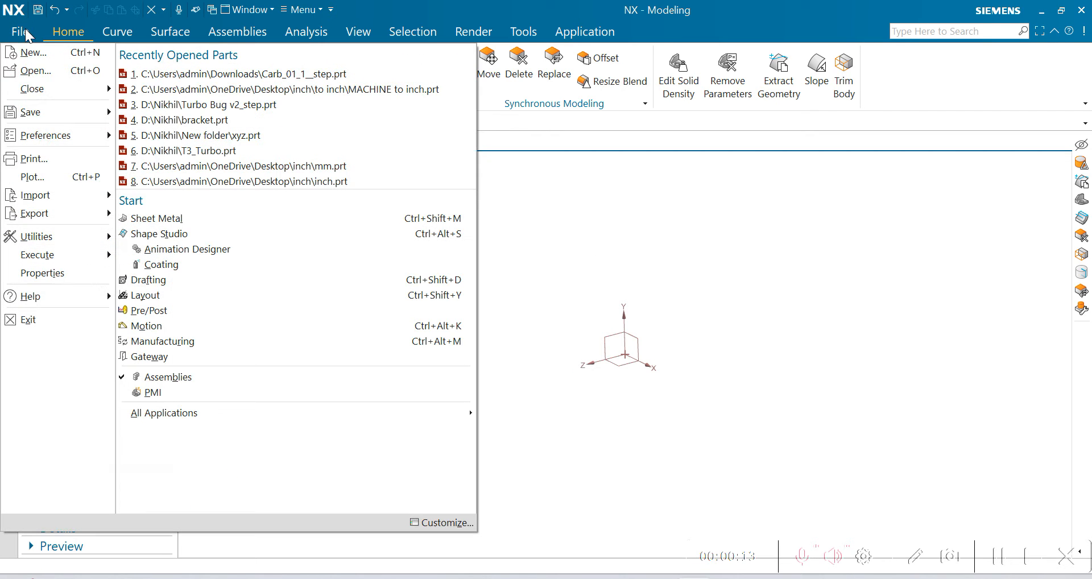
click(34, 196)
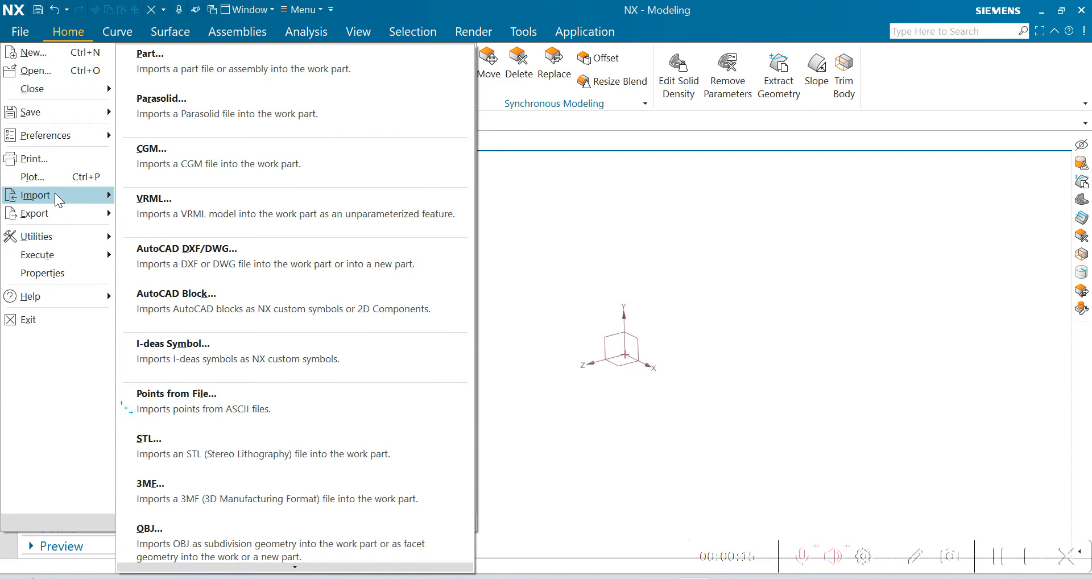
mouse_move(250, 454)
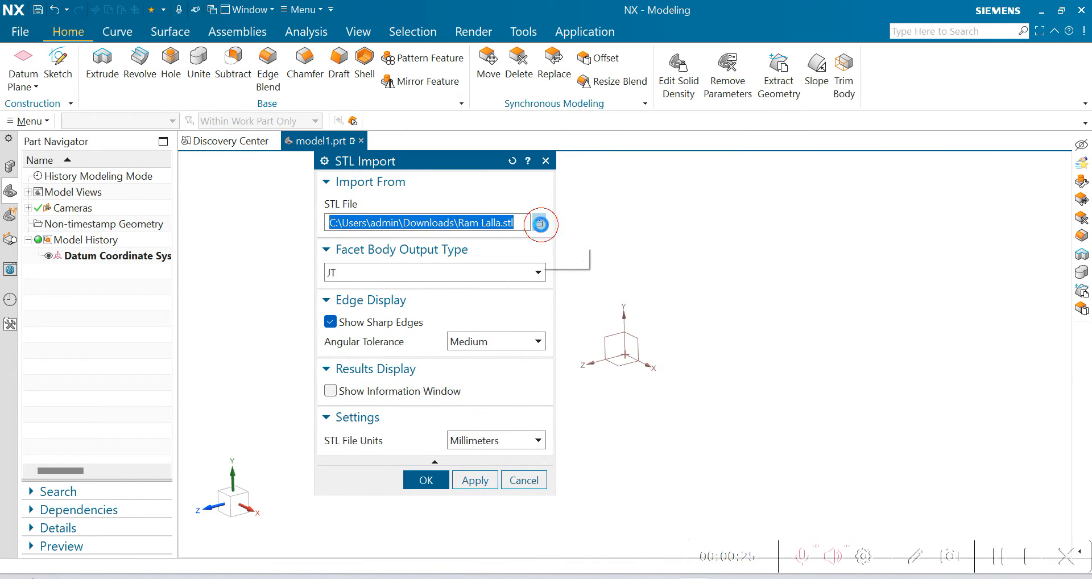
click(540, 224)
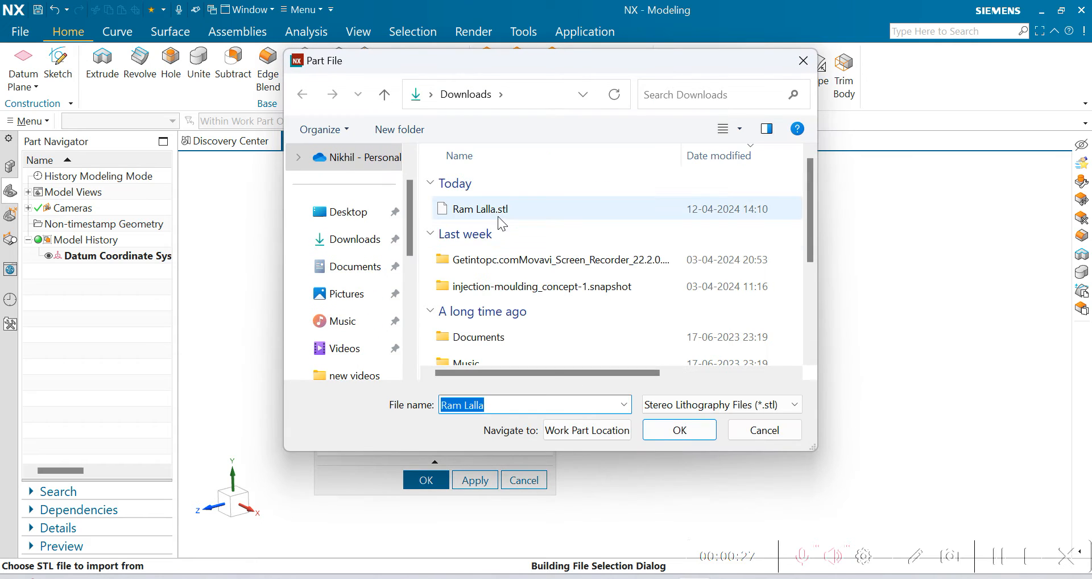
click(678, 429)
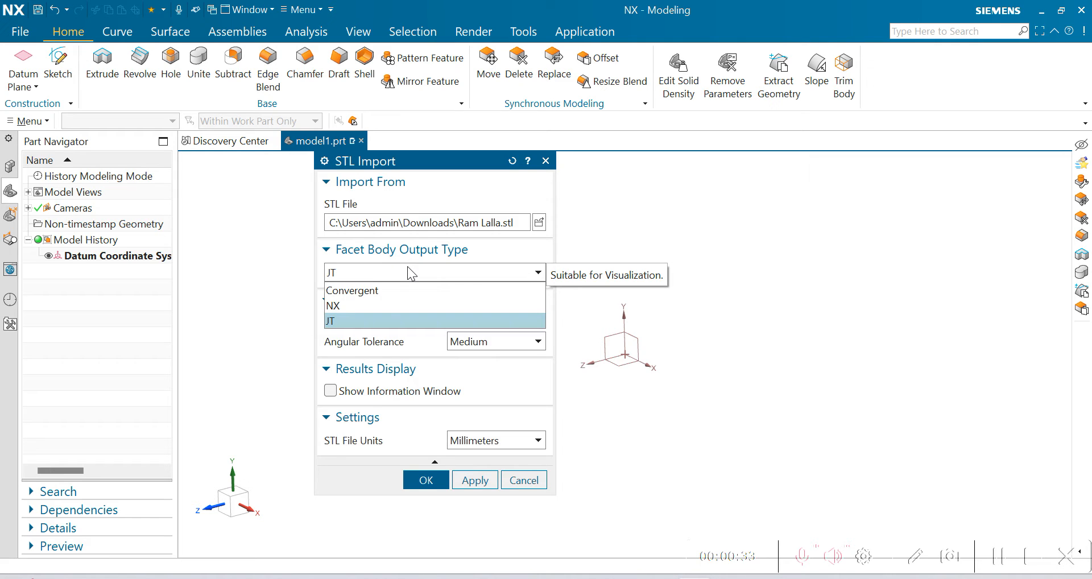
Step: Set the facet body output type to Convergent and confirm the import
click(351, 290)
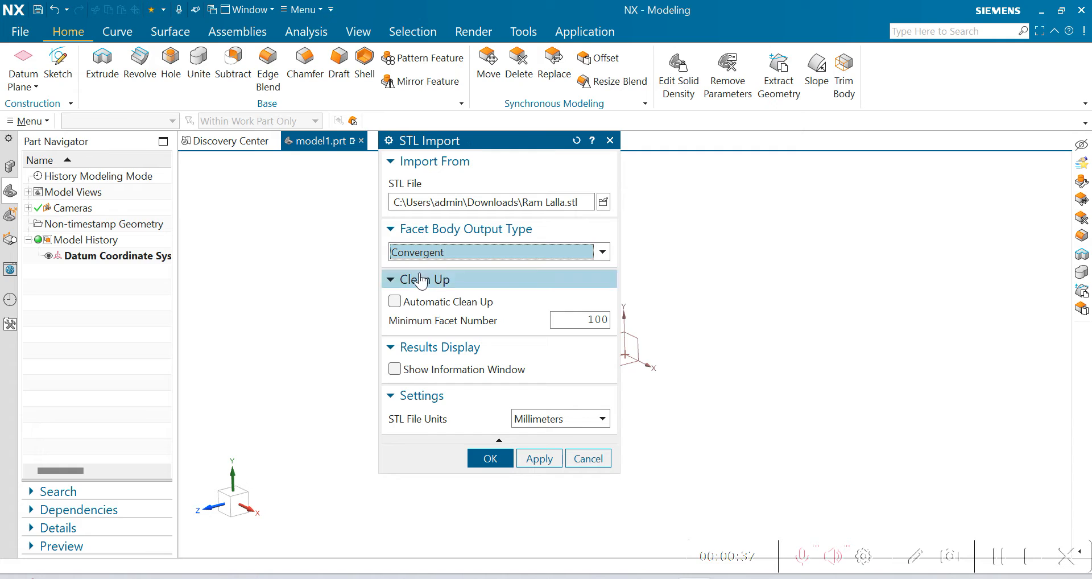
mouse_move(417, 323)
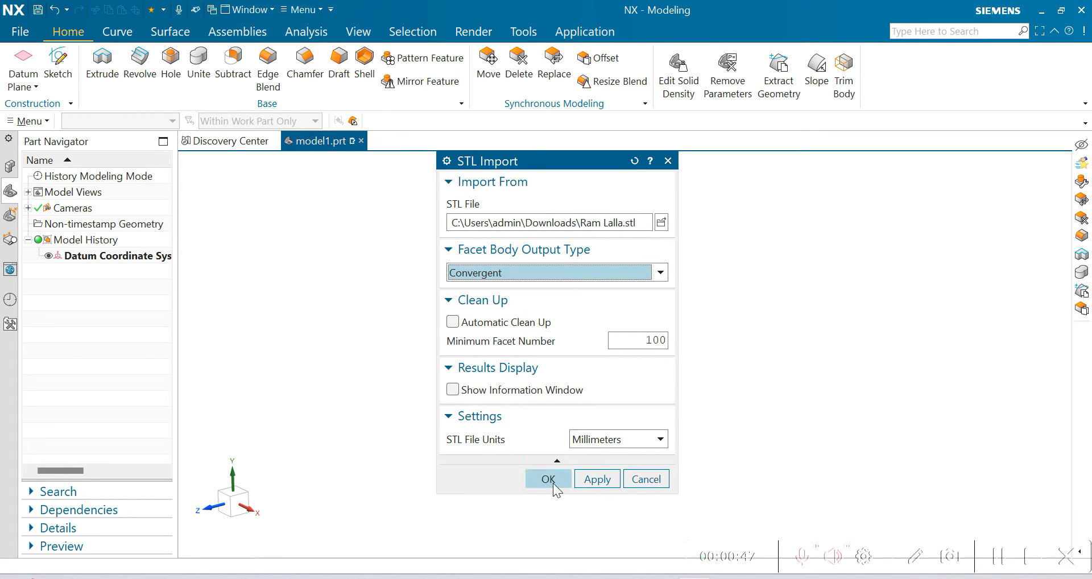
click(549, 479)
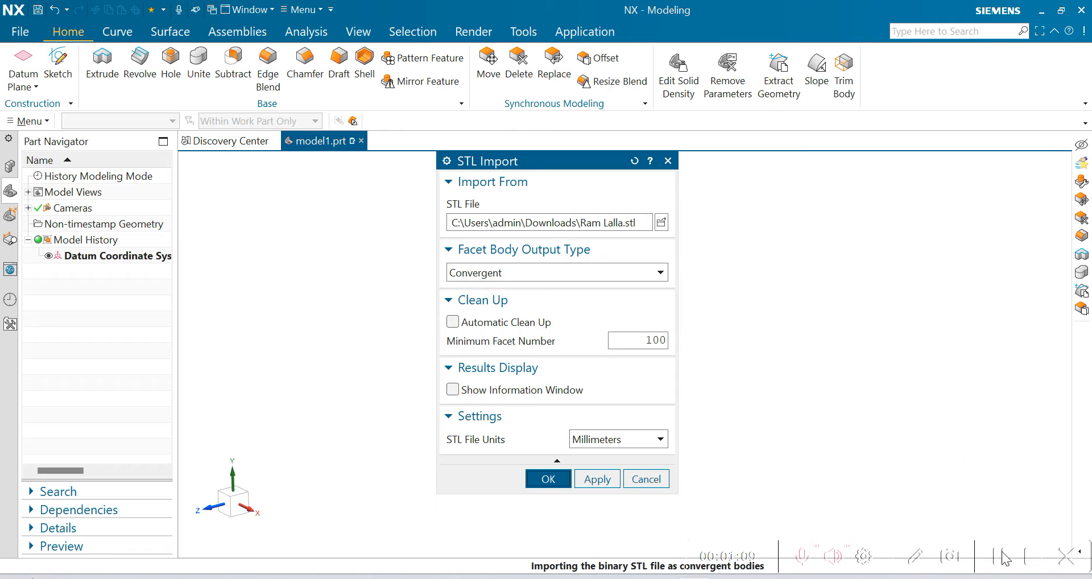
Step: Orbit and zoom around the two convergent bodies to inspect the statue's head, bow and face
click(547, 479)
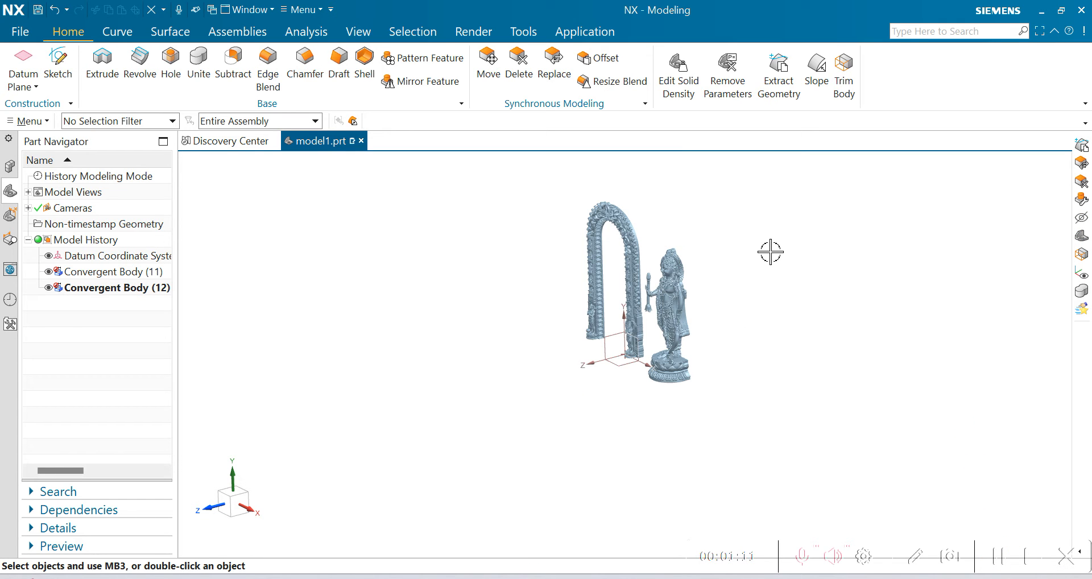
mouse_move(656, 181)
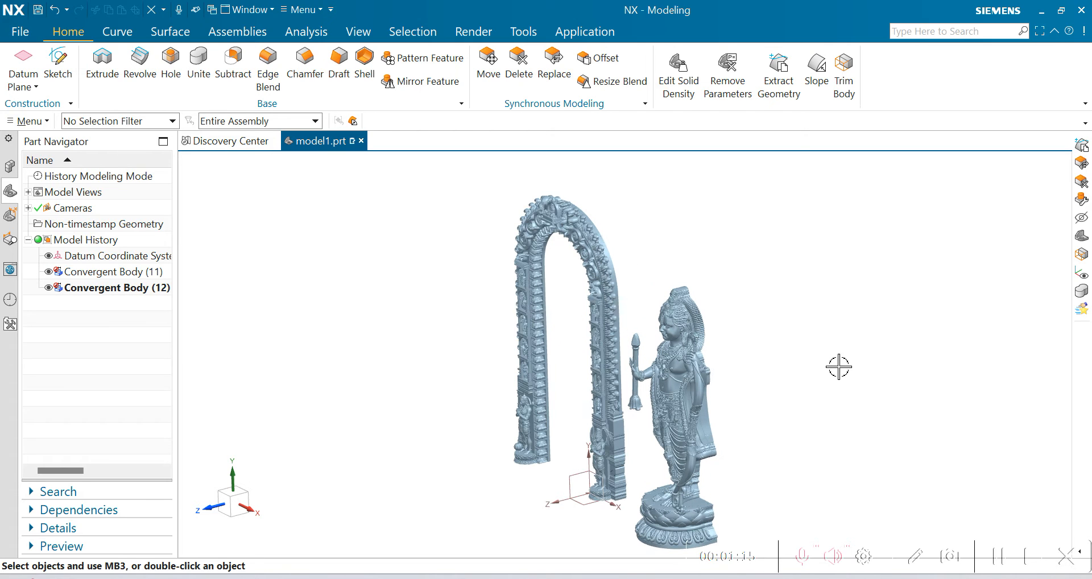
drag(839, 368, 858, 398)
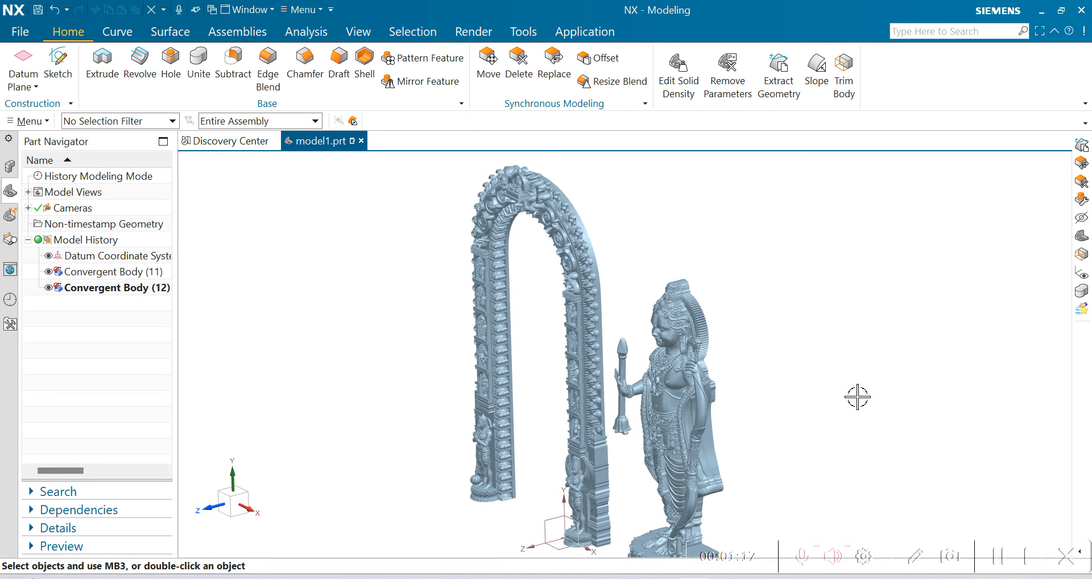
drag(858, 397, 804, 311)
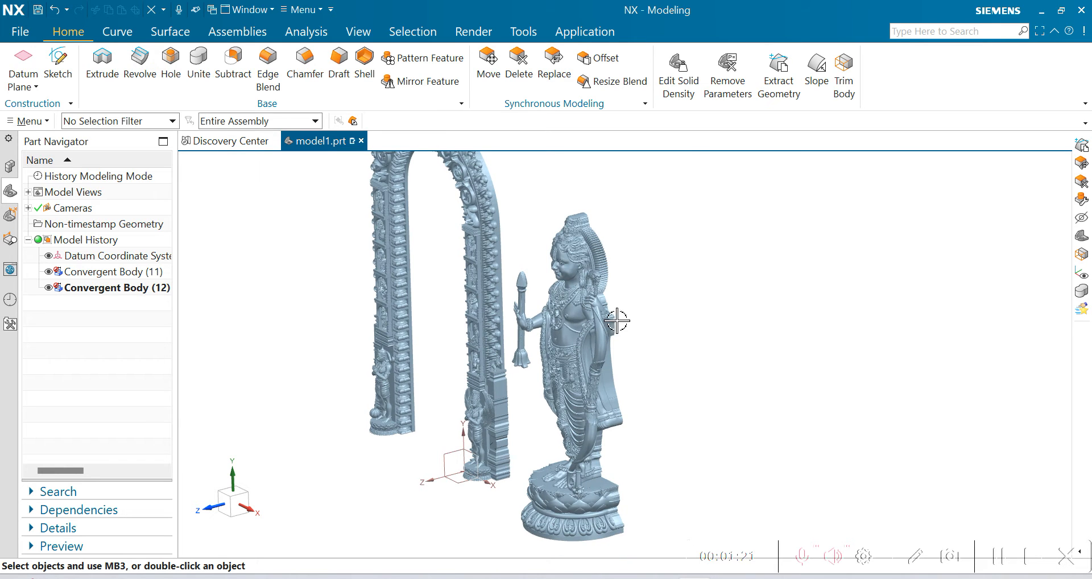
drag(617, 321, 700, 360)
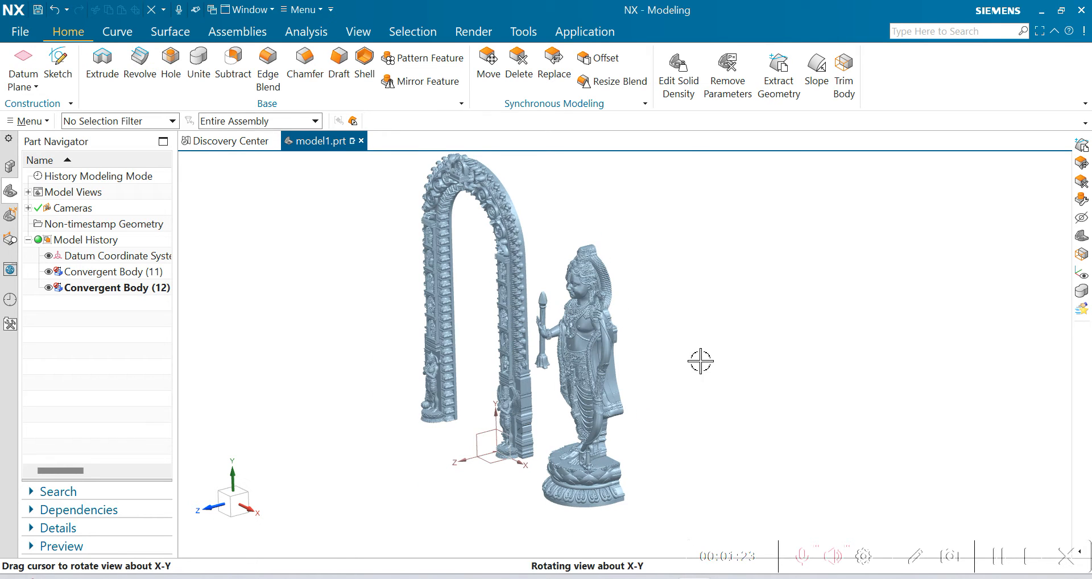
drag(699, 360, 693, 377)
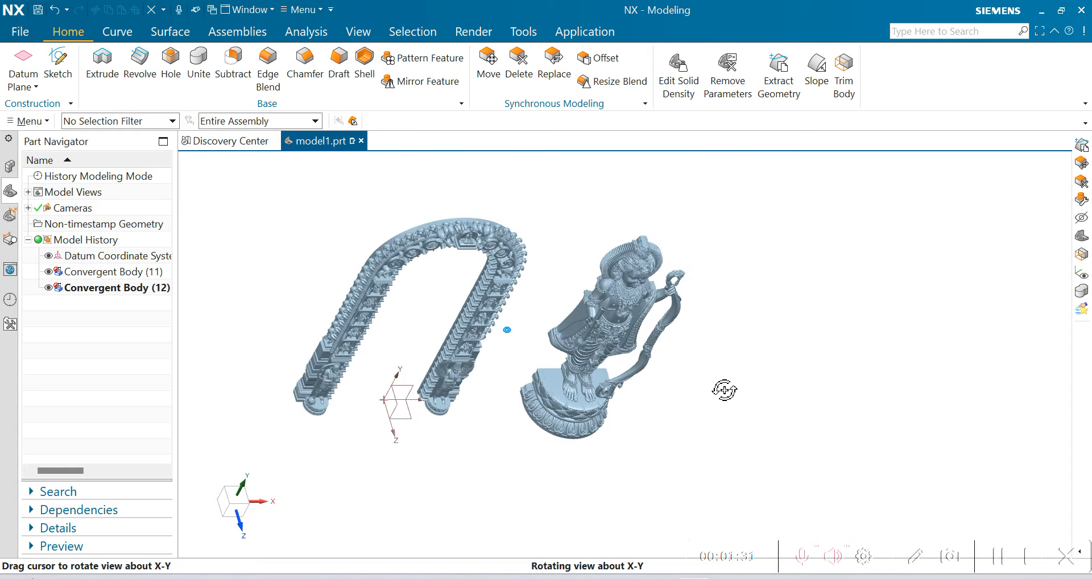
drag(725, 389, 758, 357)
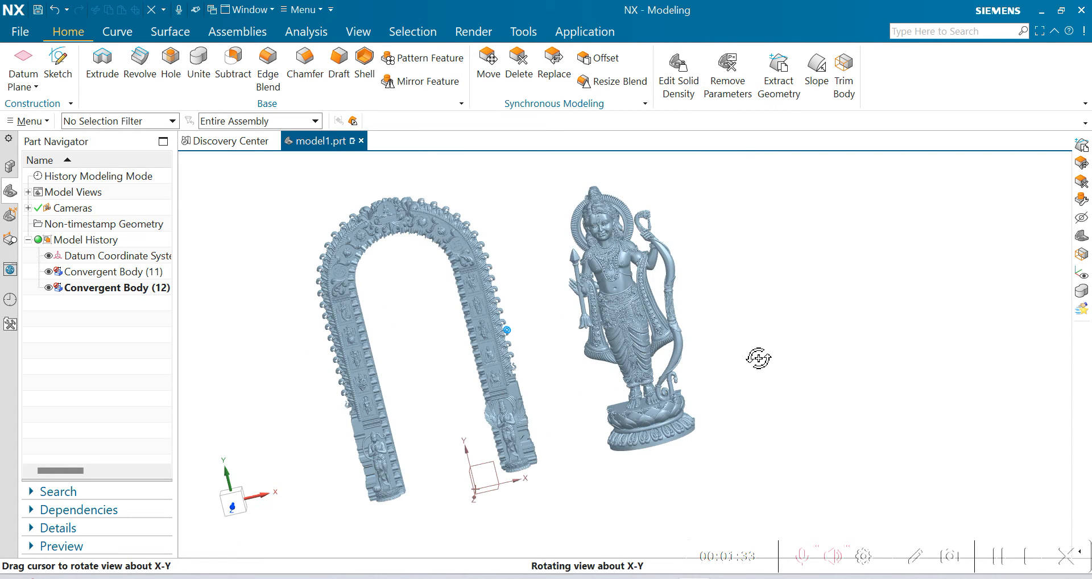
drag(759, 357, 555, 199)
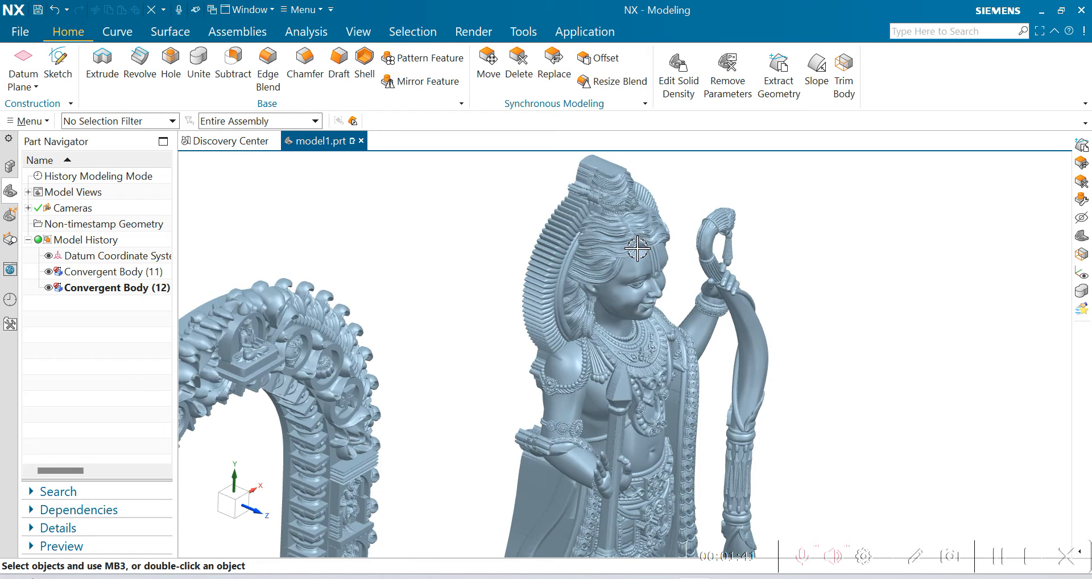
scroll(up, 3)
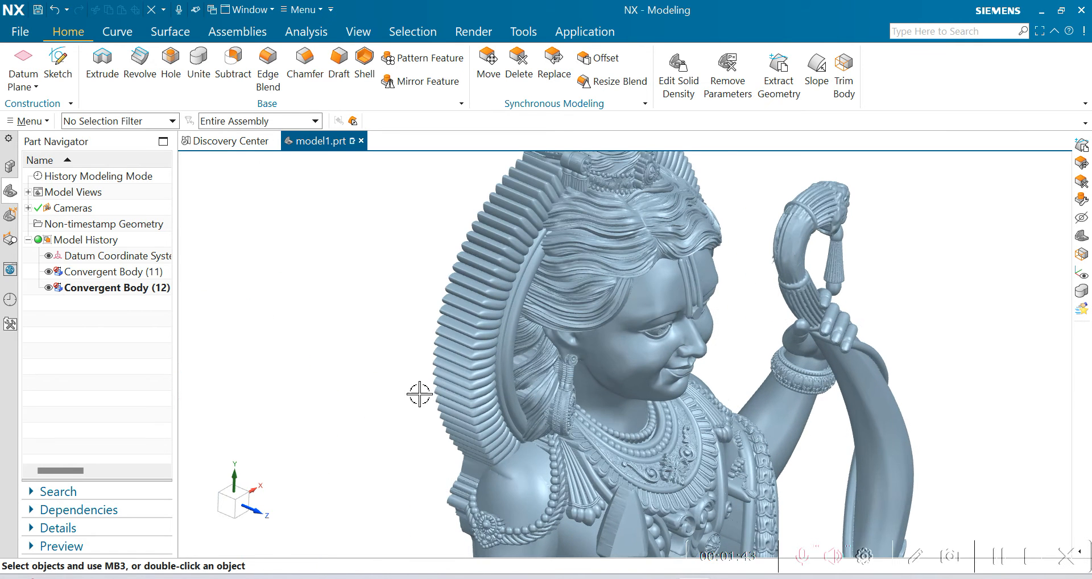
drag(420, 393, 356, 370)
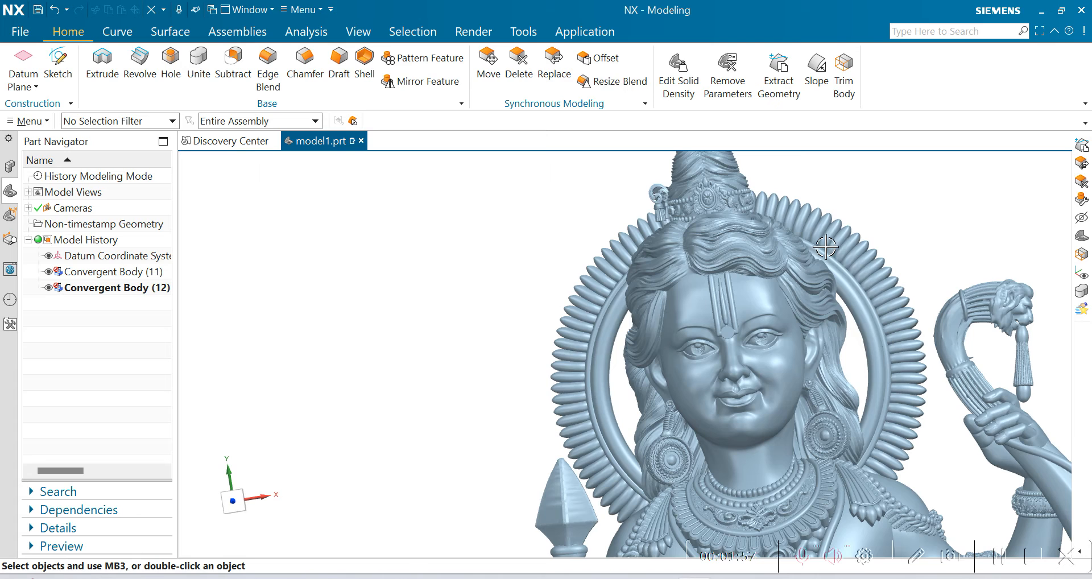
mouse_move(424, 282)
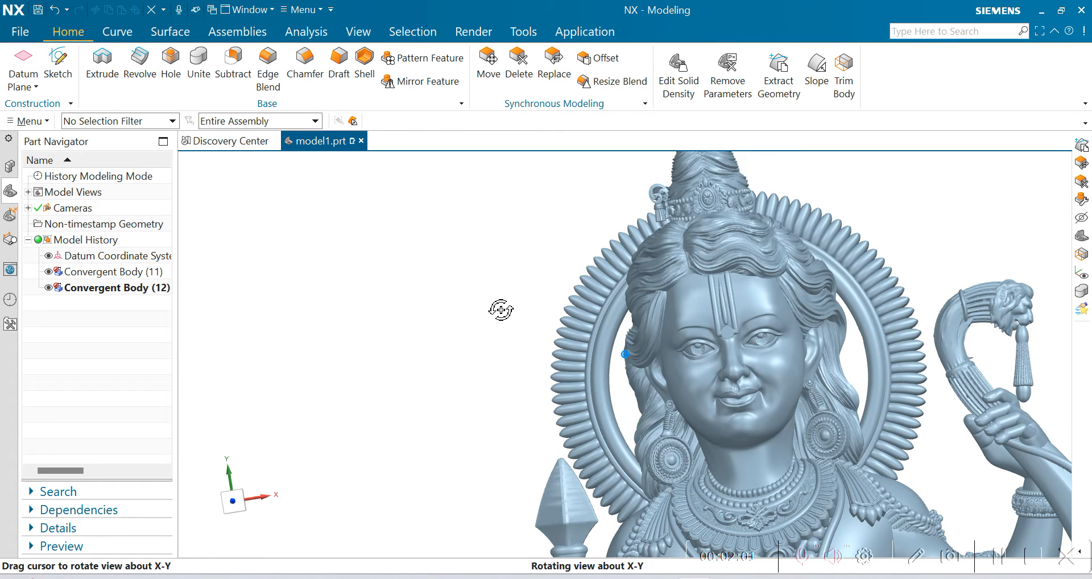
drag(502, 311, 223, 264)
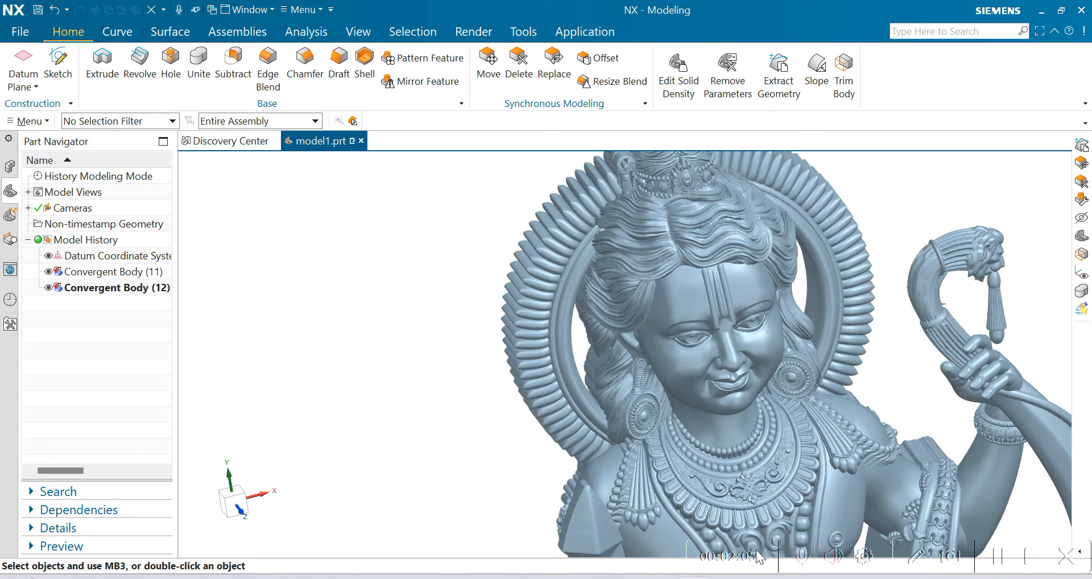
mouse_move(452, 381)
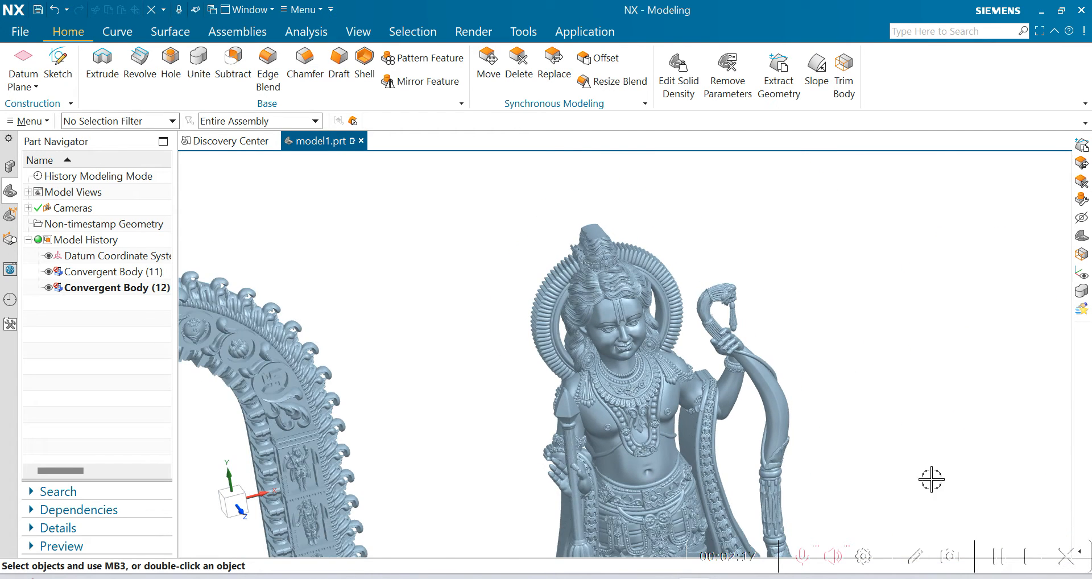
Step: Reposition the view of the convergent statue and arch before hiding them
drag(932, 479, 808, 288)
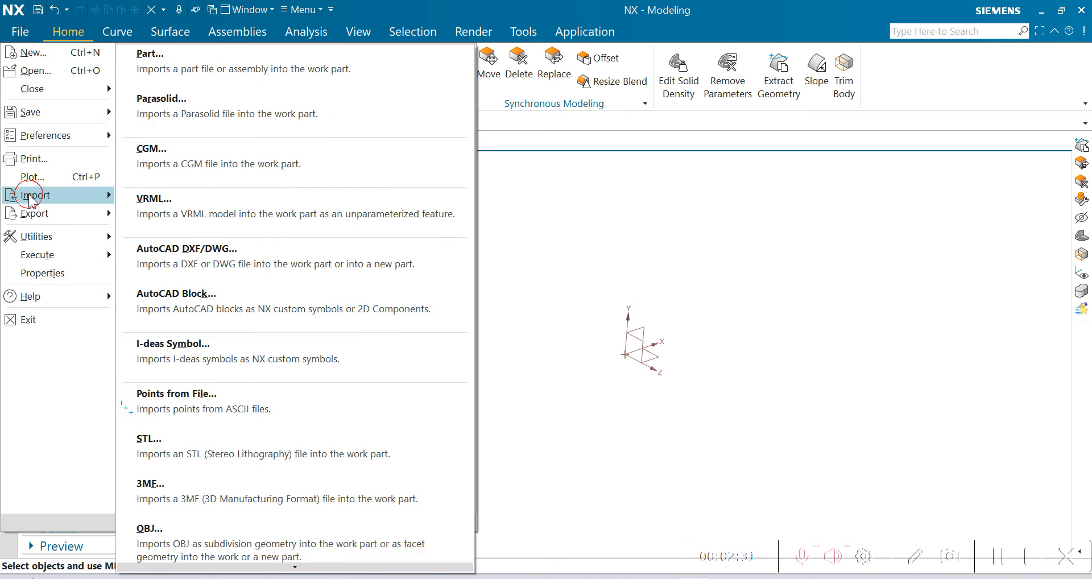
click(148, 439)
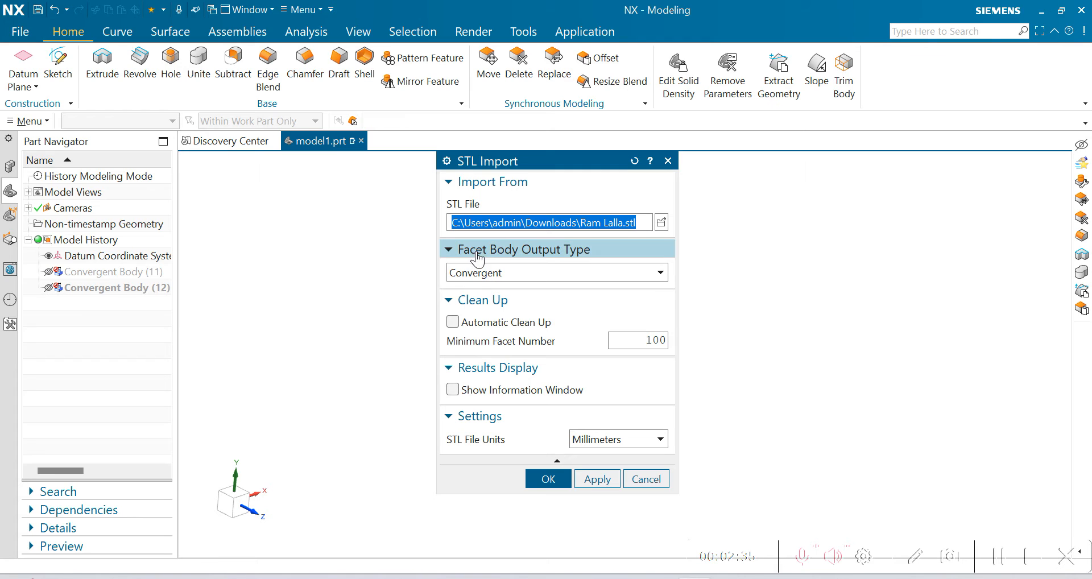
mouse_move(518, 272)
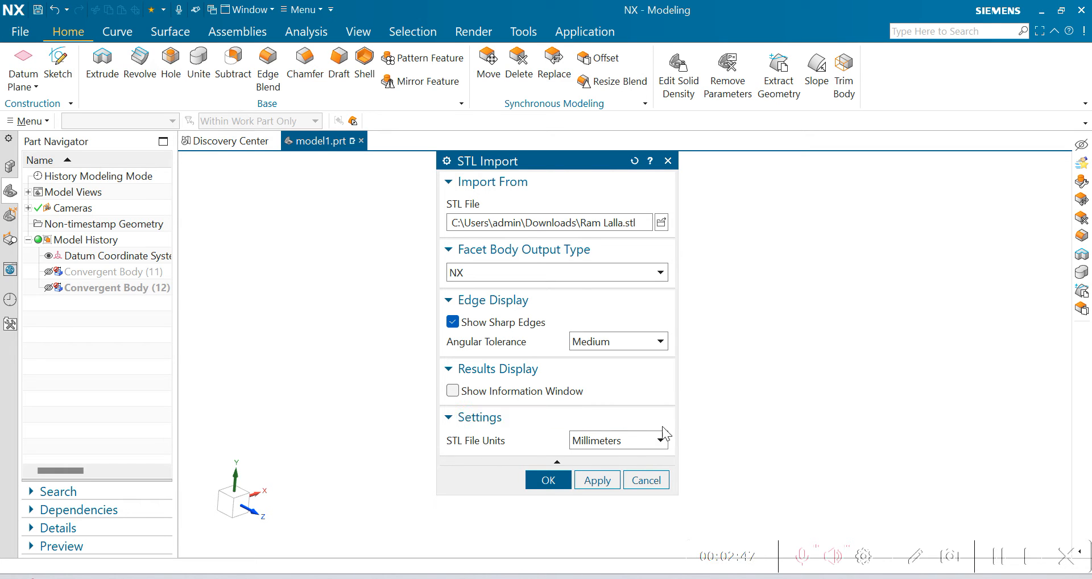
click(549, 480)
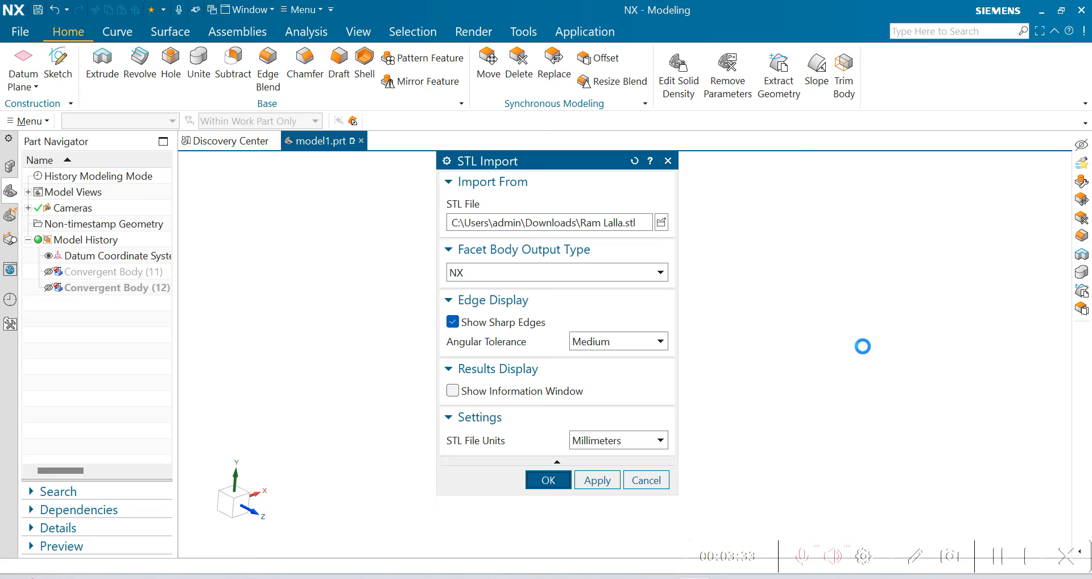
click(548, 480)
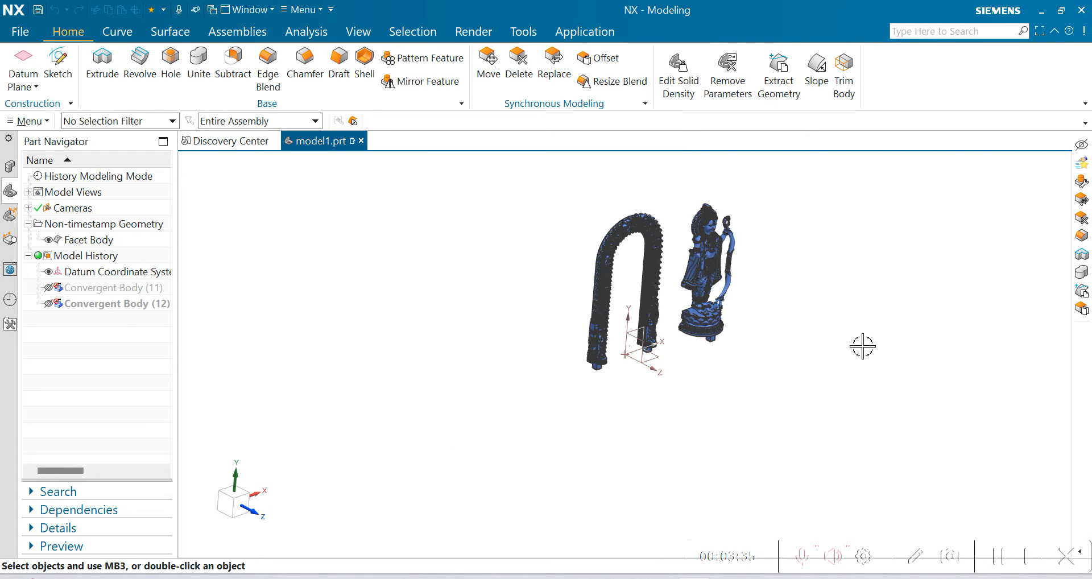
mouse_move(719, 220)
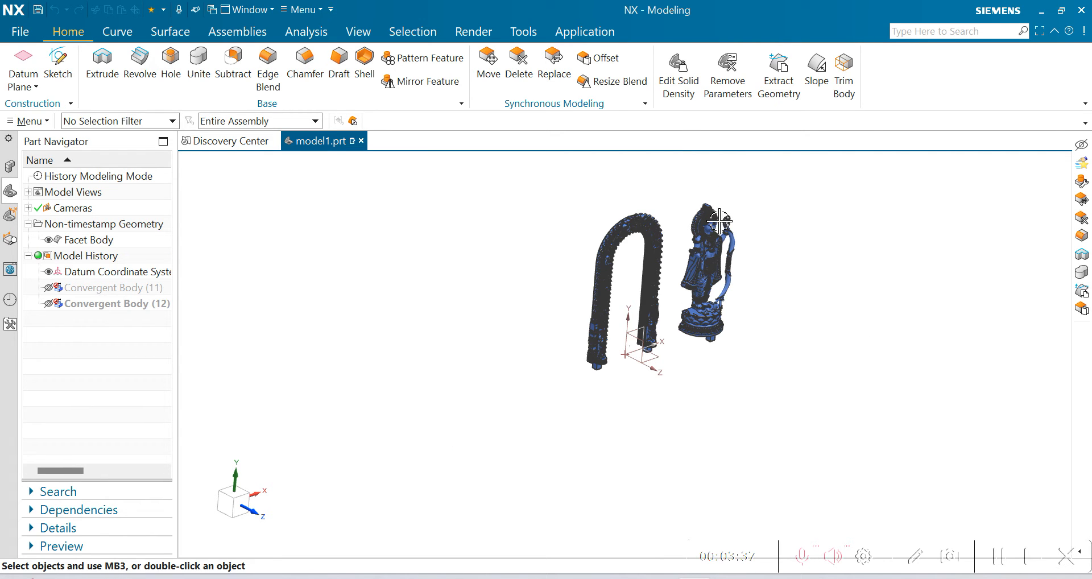
mouse_move(802, 235)
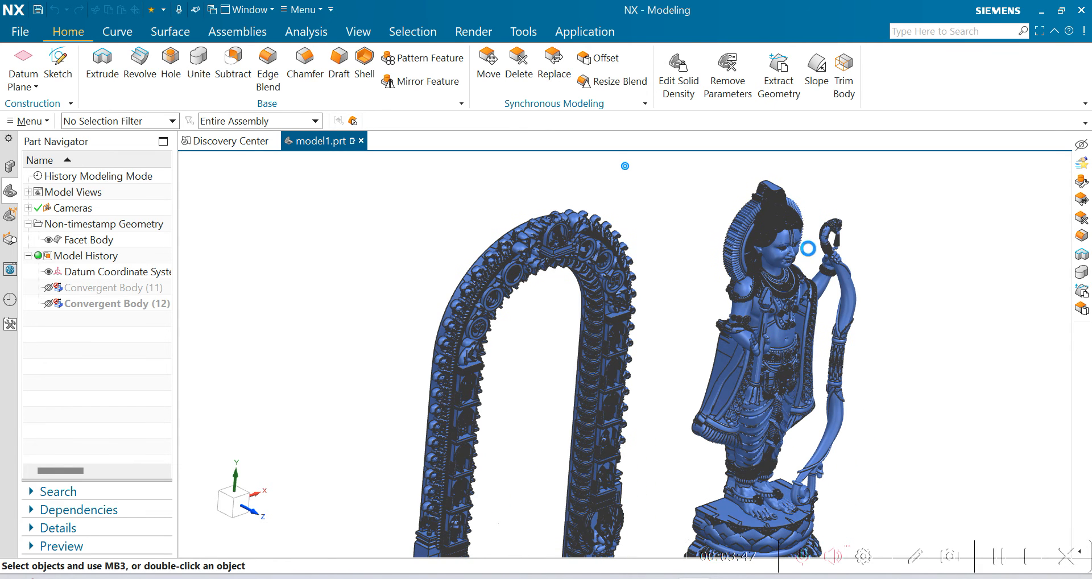
drag(806, 249, 904, 303)
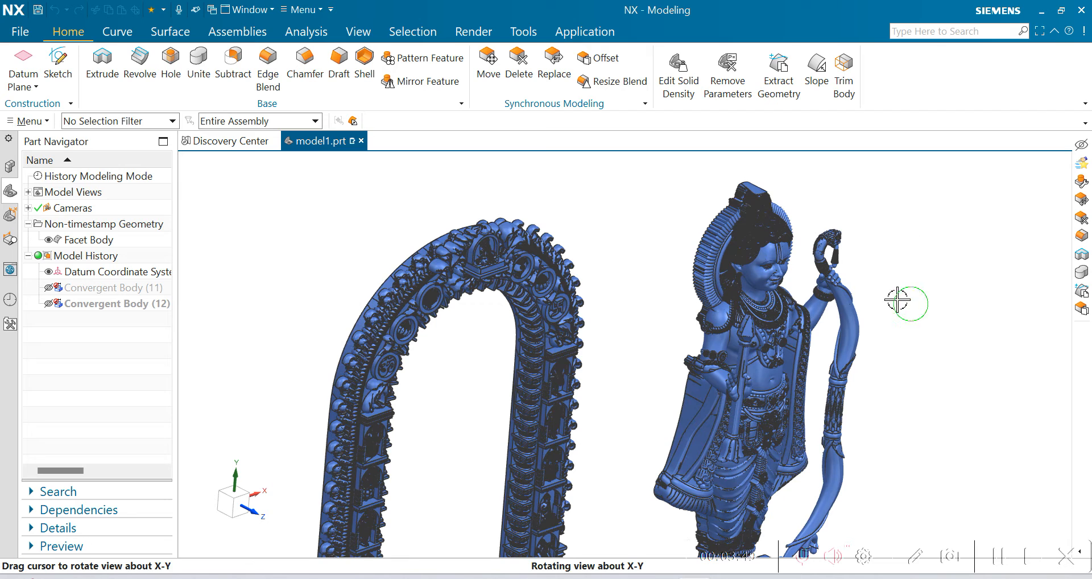
drag(906, 302, 853, 304)
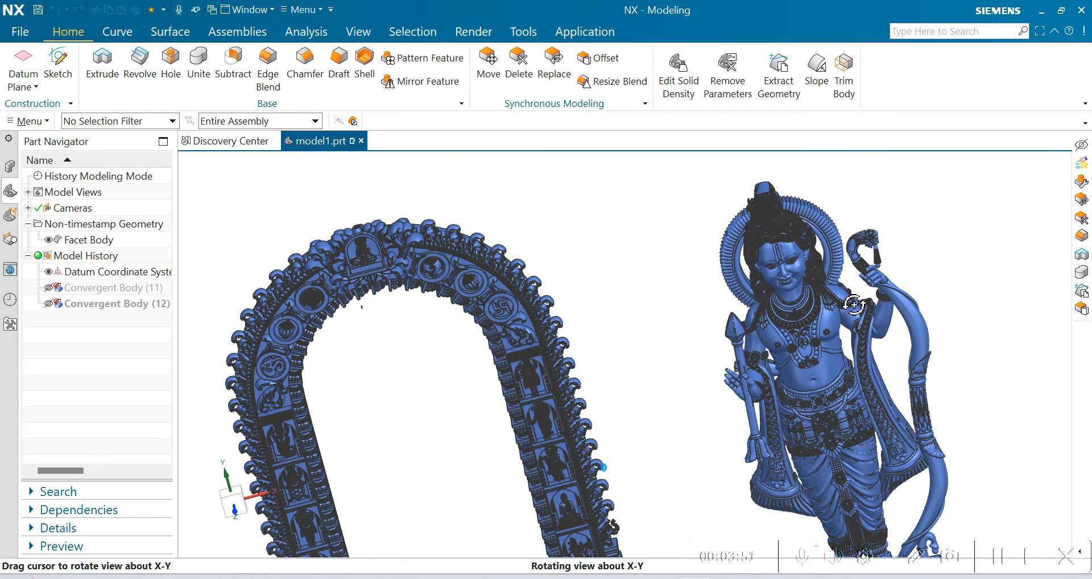
drag(853, 305, 922, 302)
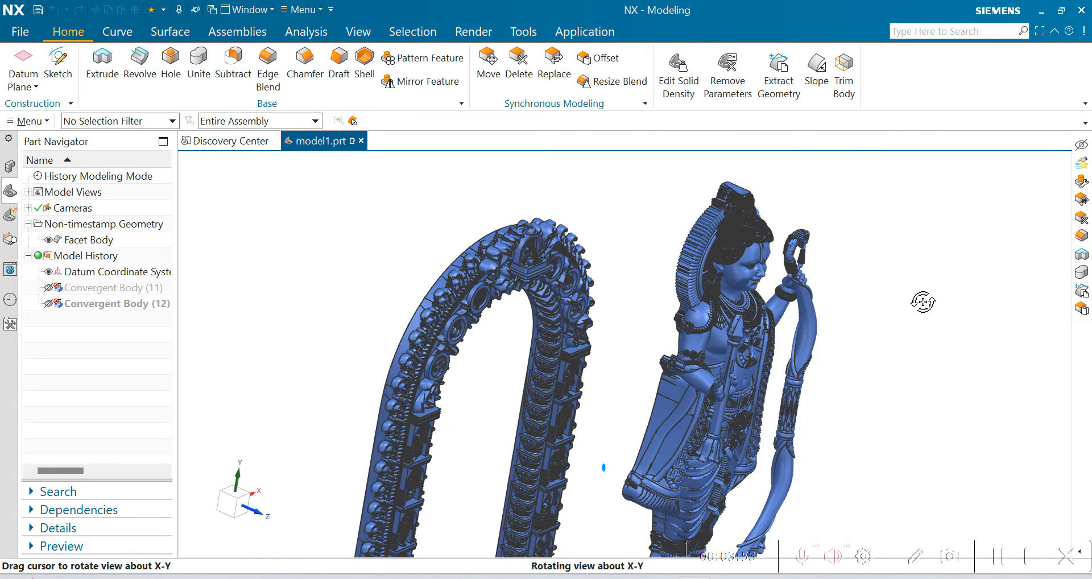
drag(923, 301, 874, 292)
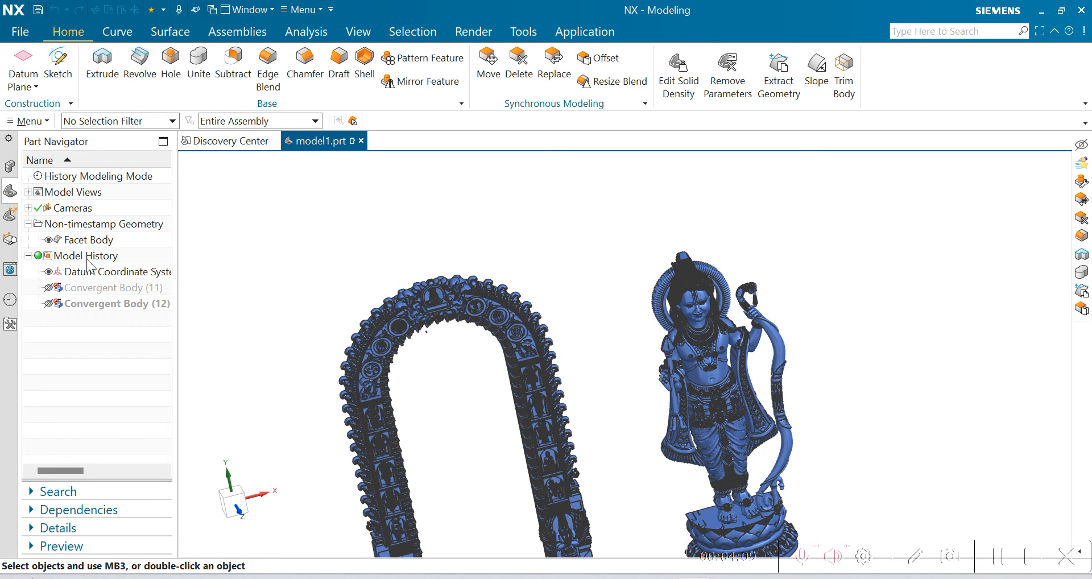
mouse_move(64, 284)
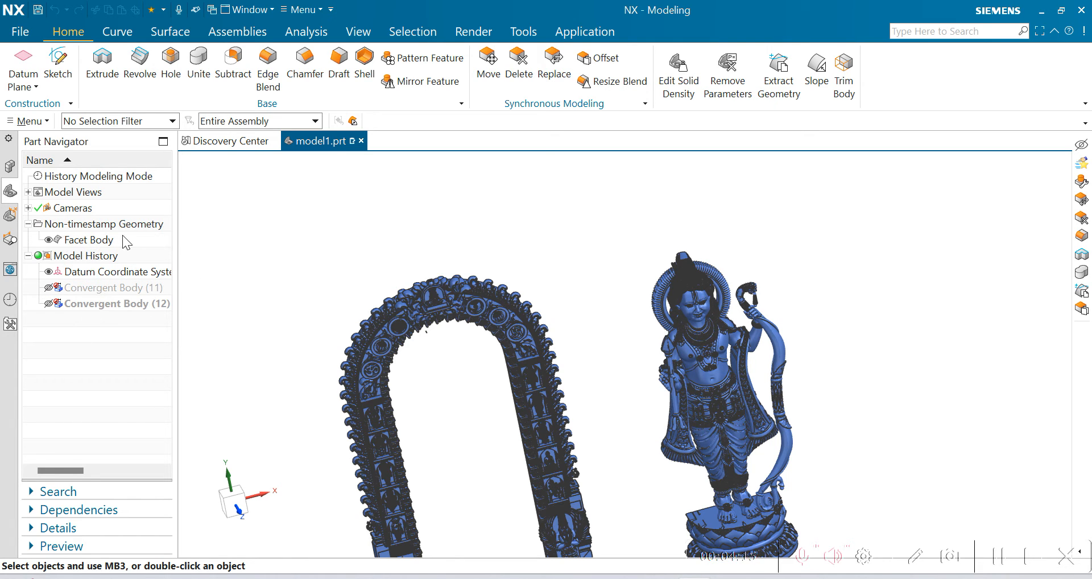
Step: Select the Facet Body of the statue and arch in the Part Navigator
click(88, 241)
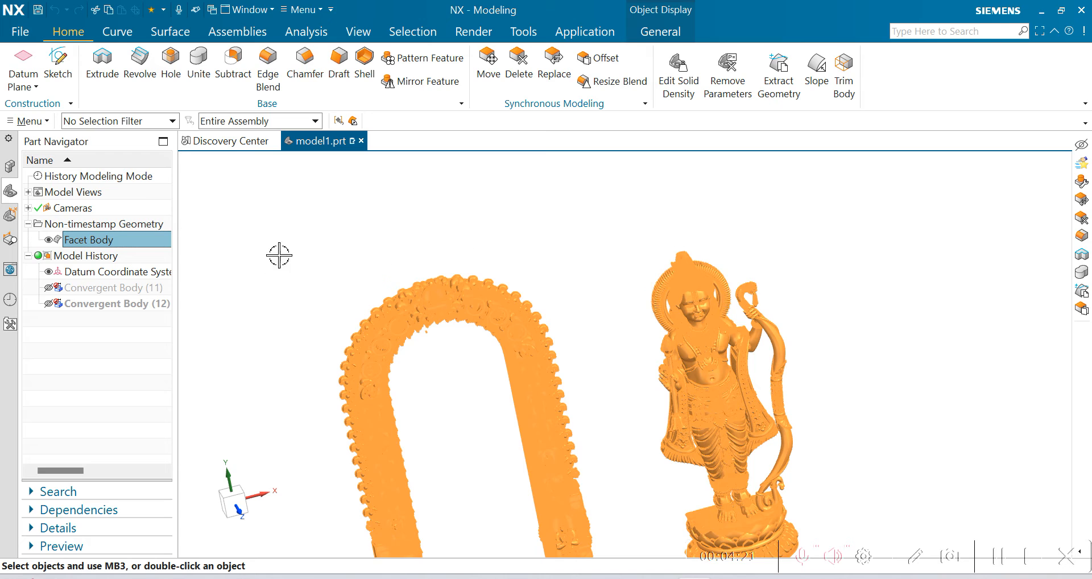
mouse_move(439, 253)
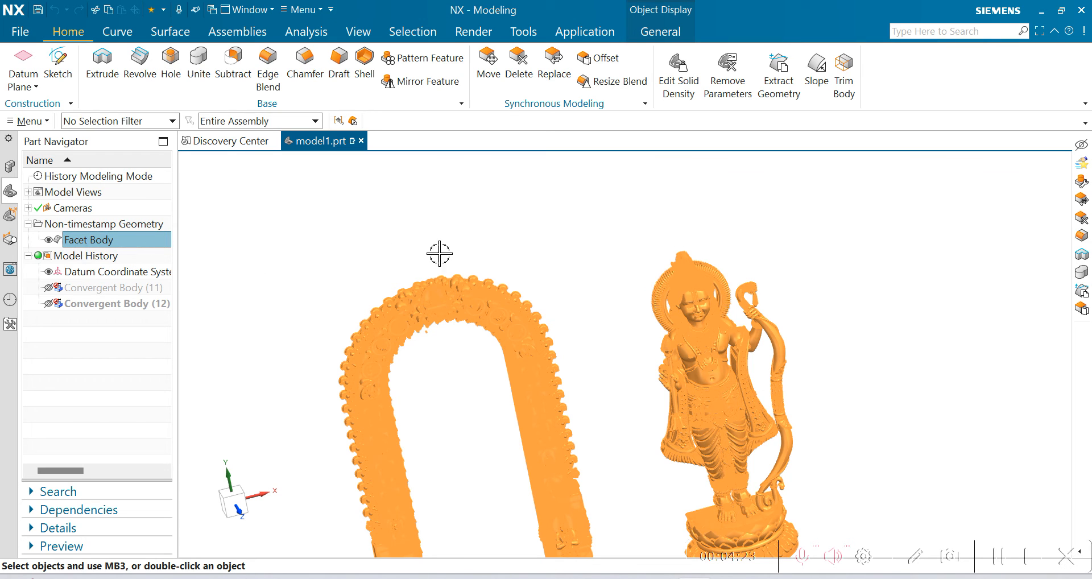
mouse_move(439, 211)
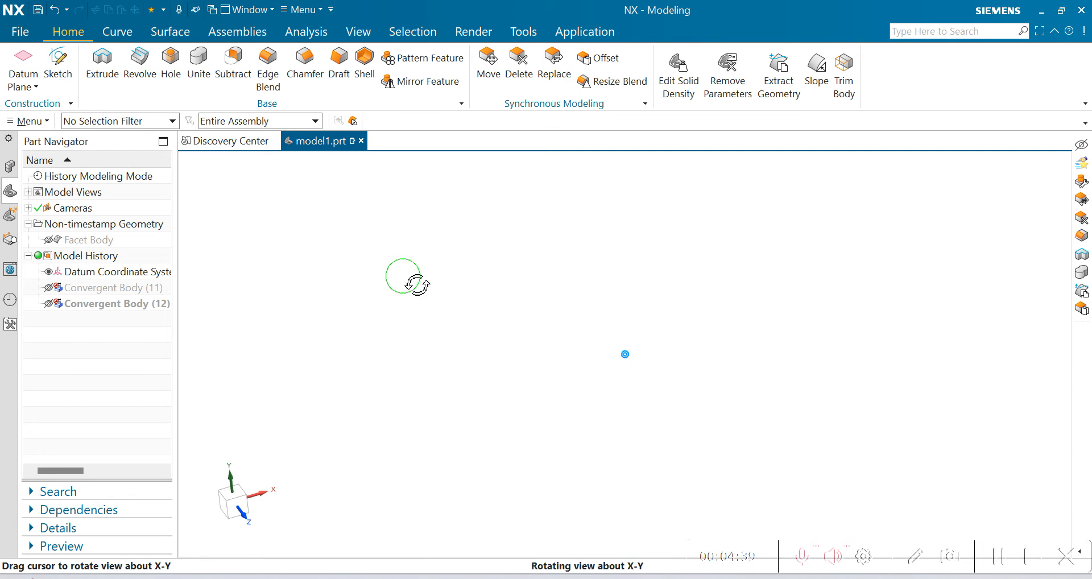
Step: Set up an STL import of Ram Lalla.stl with JT as the facet body output type and confirm it
click(19, 32)
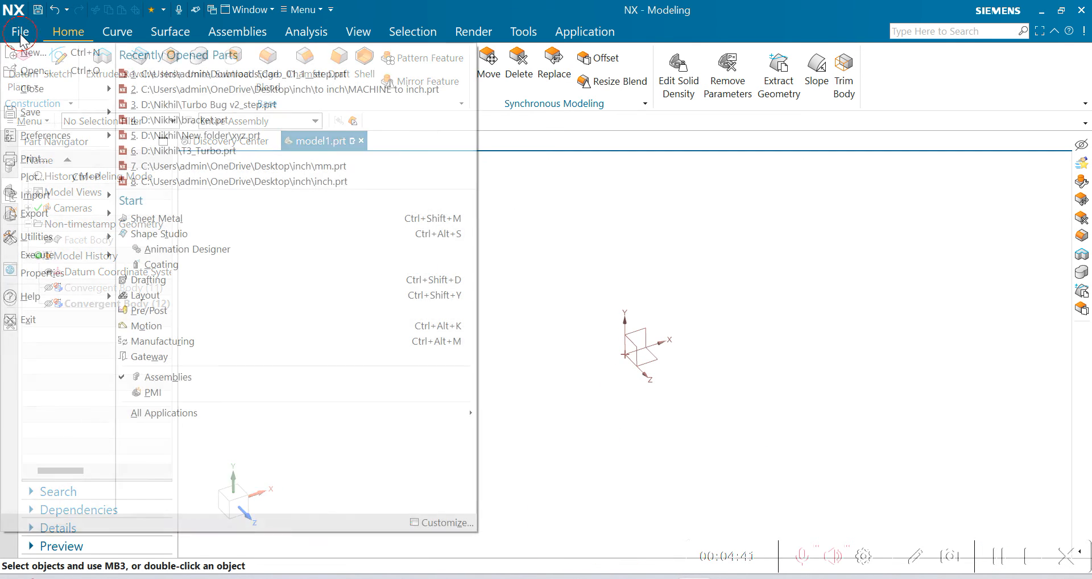
click(36, 194)
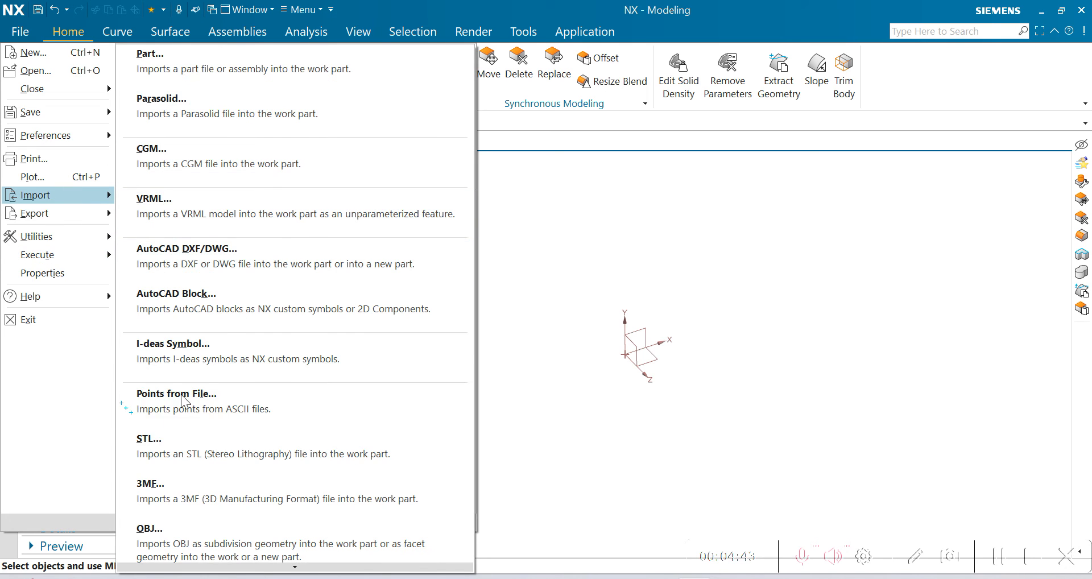
click(148, 438)
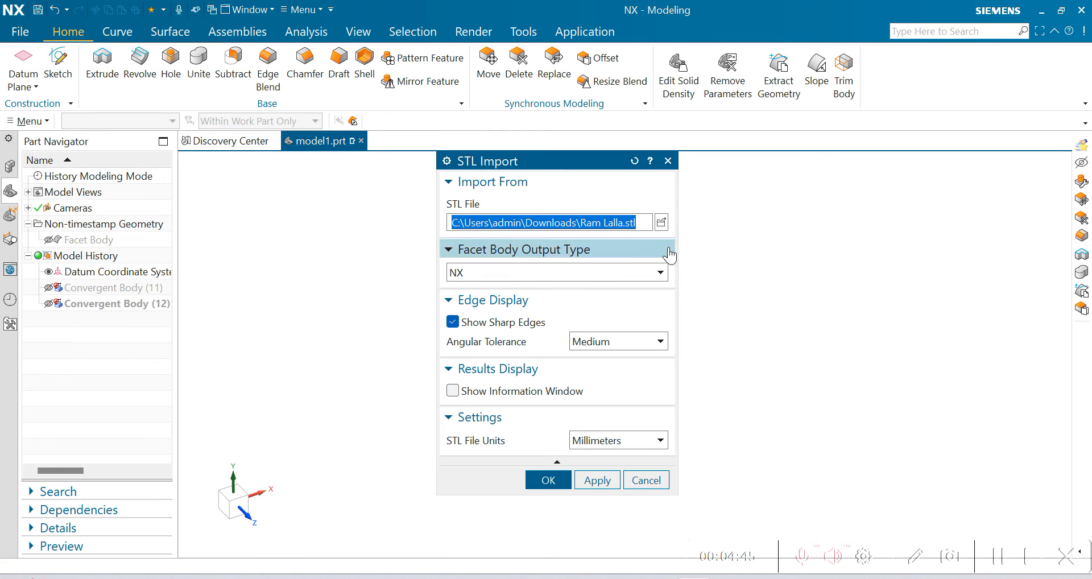
click(655, 272)
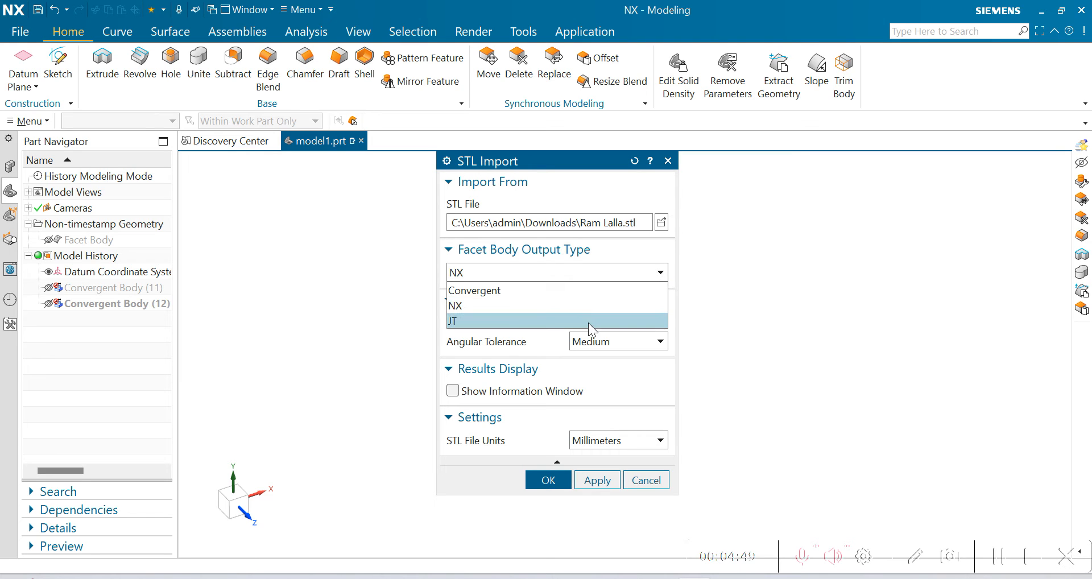
click(454, 320)
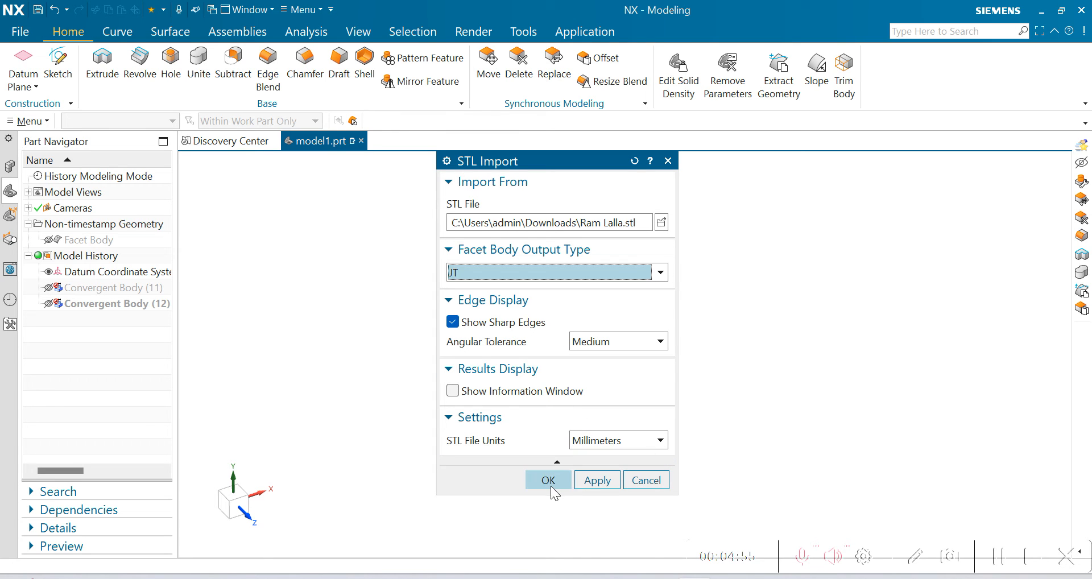
click(549, 480)
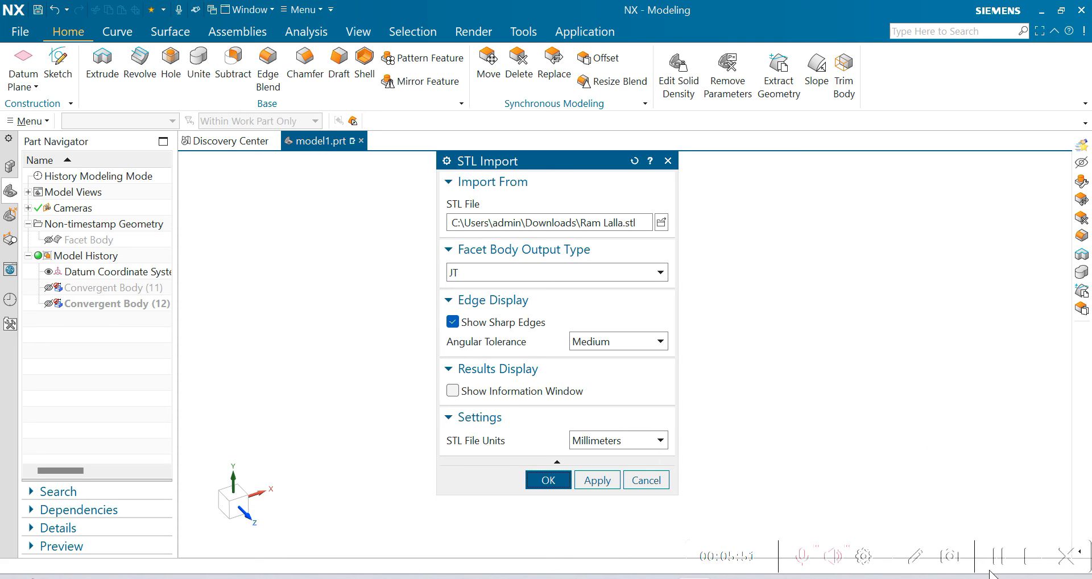
Step: Orbit the JT lightweight statue and arch to view the face front-on and in profile
click(548, 480)
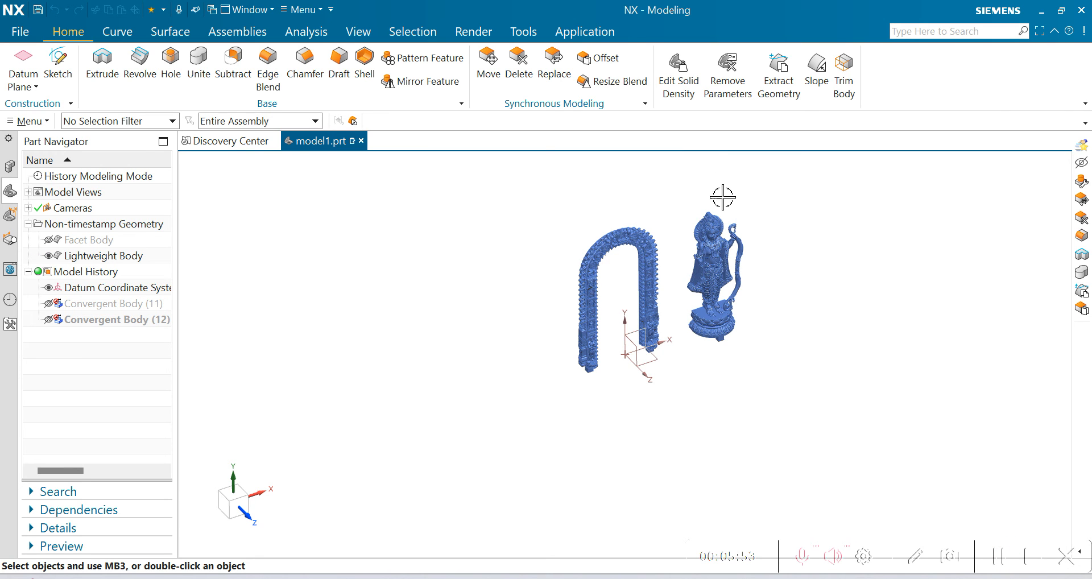
mouse_move(762, 199)
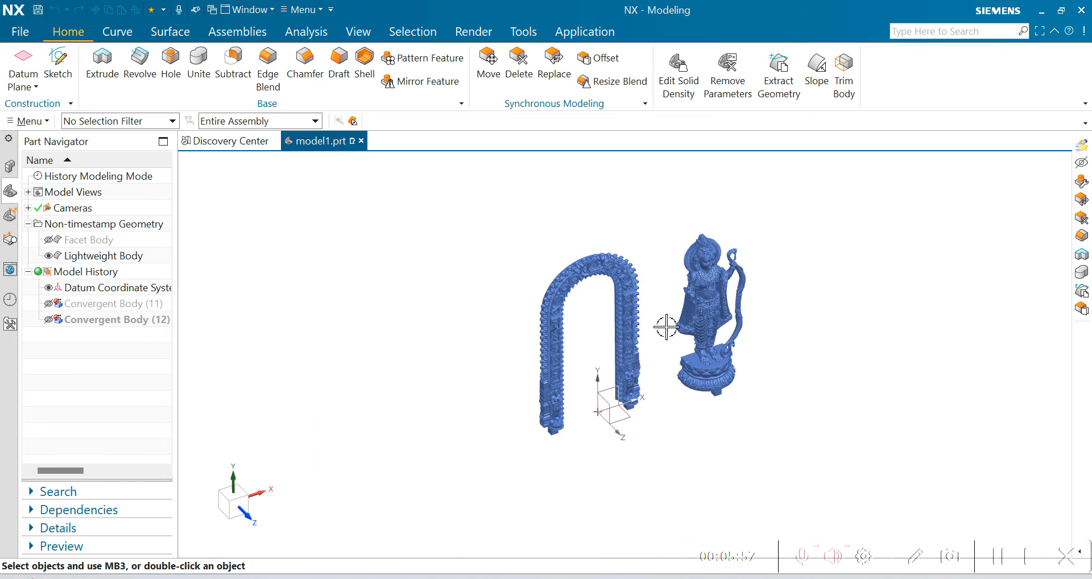
drag(666, 328, 665, 289)
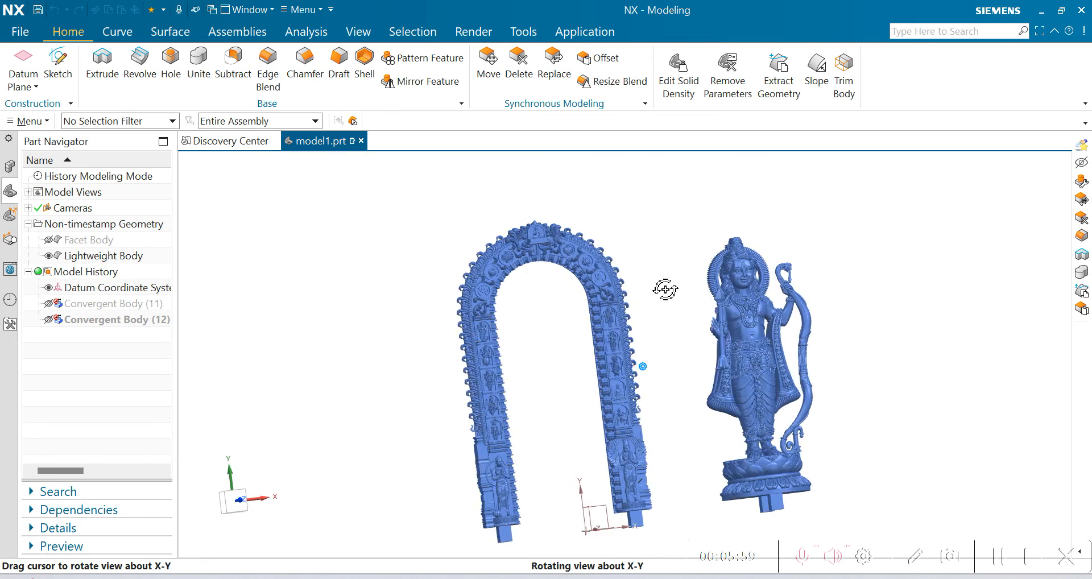
drag(665, 289, 732, 289)
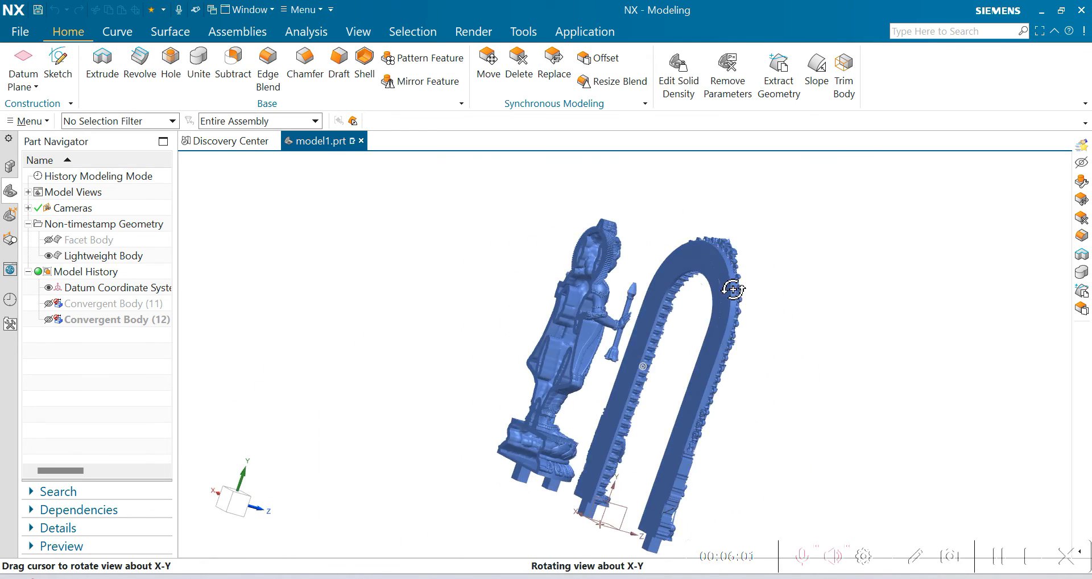
drag(731, 289, 679, 285)
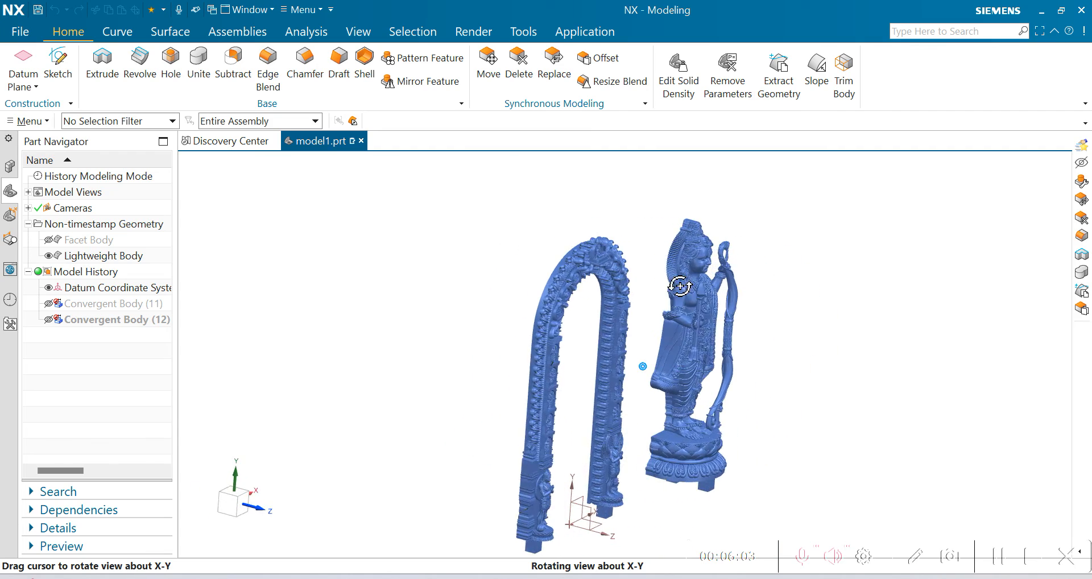
drag(679, 286, 647, 268)
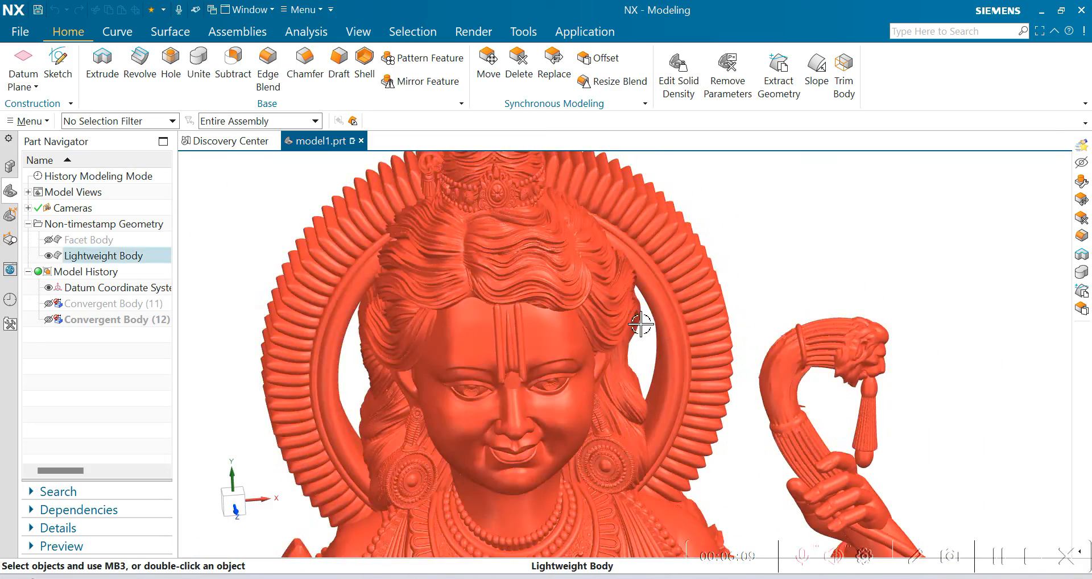
drag(641, 324, 650, 325)
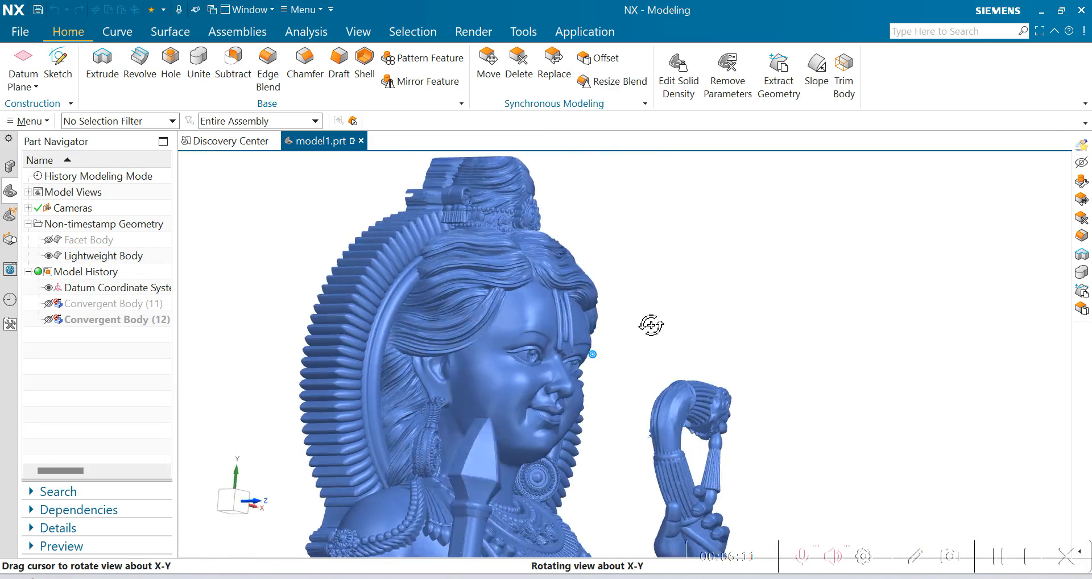
drag(650, 324, 647, 332)
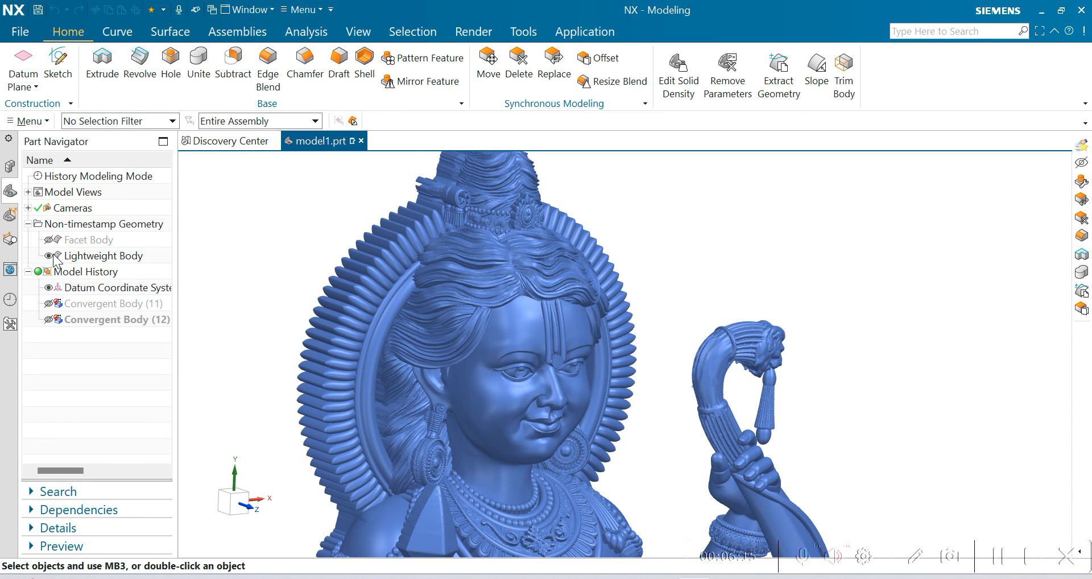
Step: Show the facet body in place of the lightweight body, then hide the facet body too
click(69, 256)
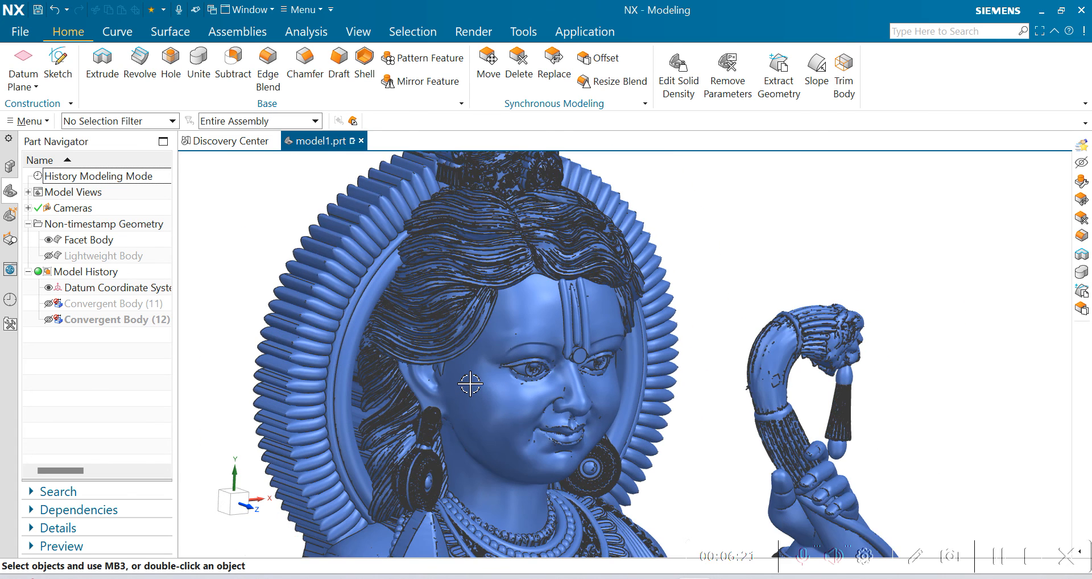
click(49, 240)
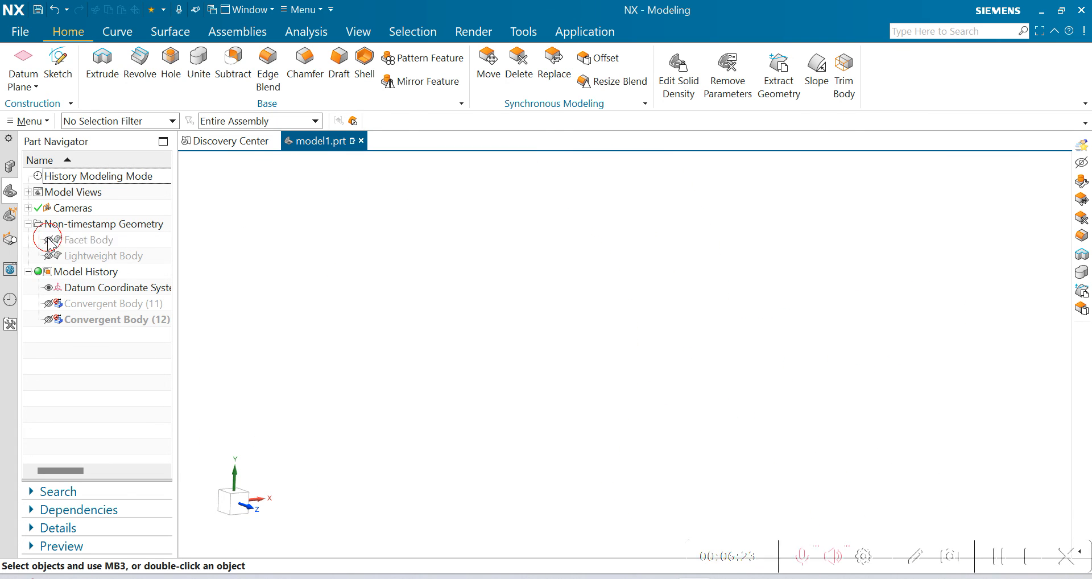